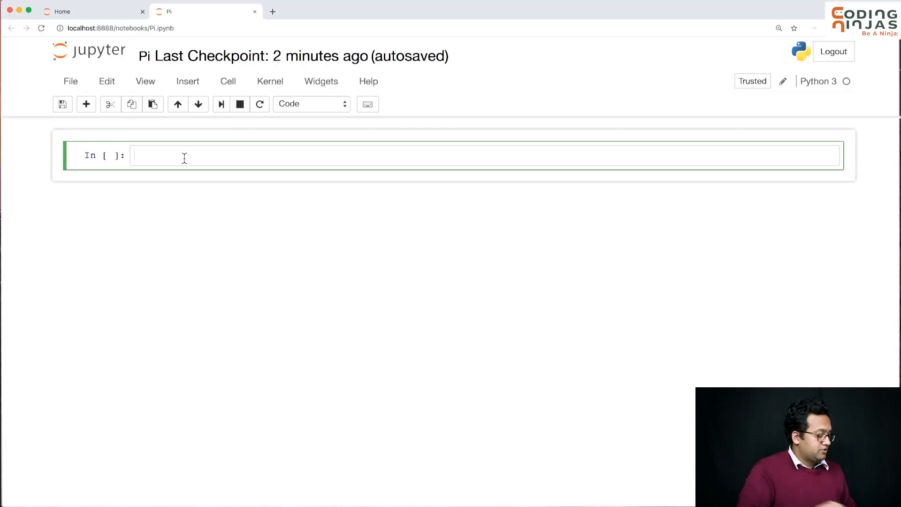
# Define replacePi(s) with base case if len(s) == 0 or len(s) == 1: return s, then begin the if s[ check
pyautogui.write('def replacePi(')
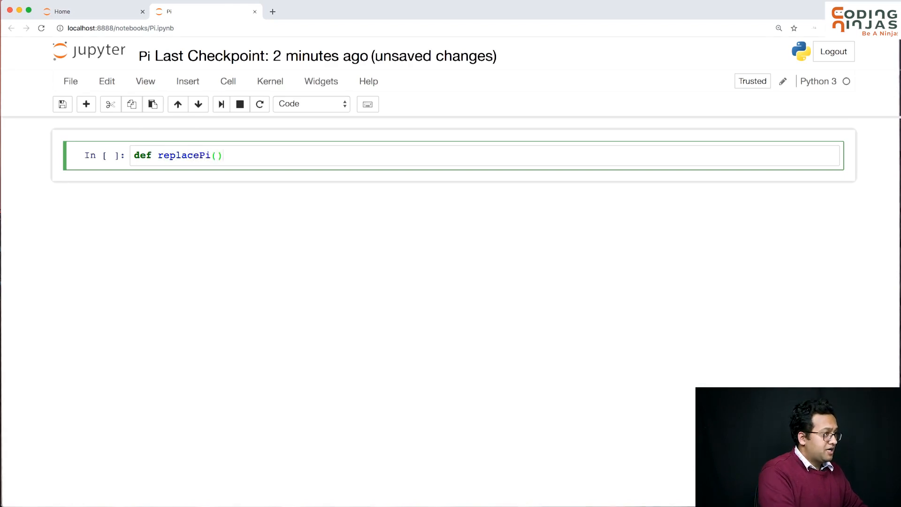
pyautogui.write('s')
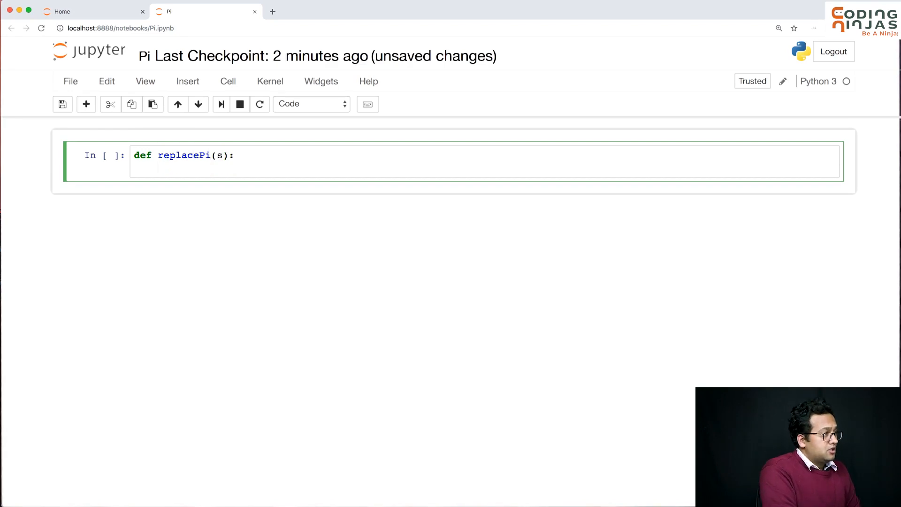
pyautogui.write('i')
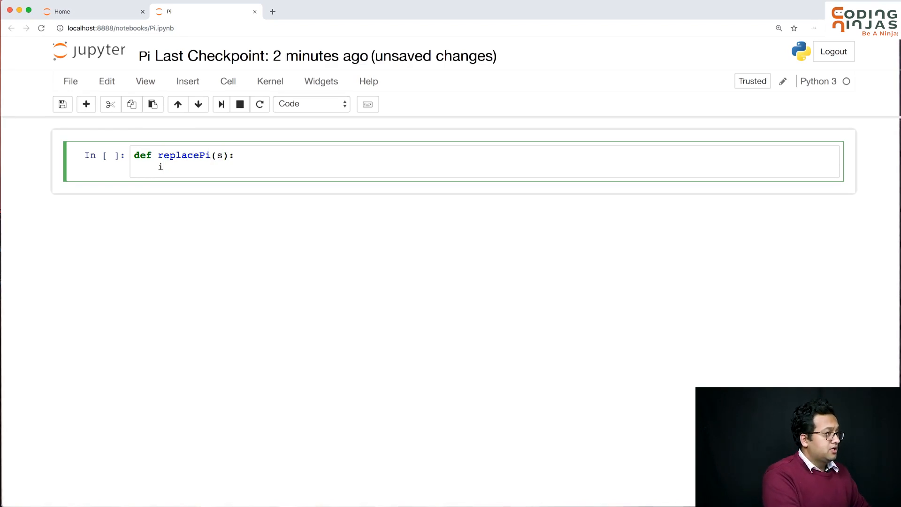
pyautogui.write('f le')
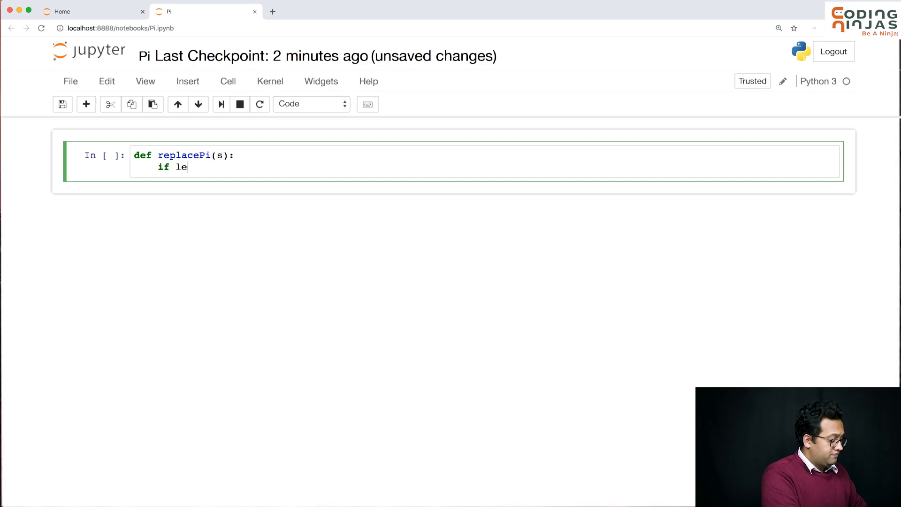
pyautogui.write('n(s) ==')
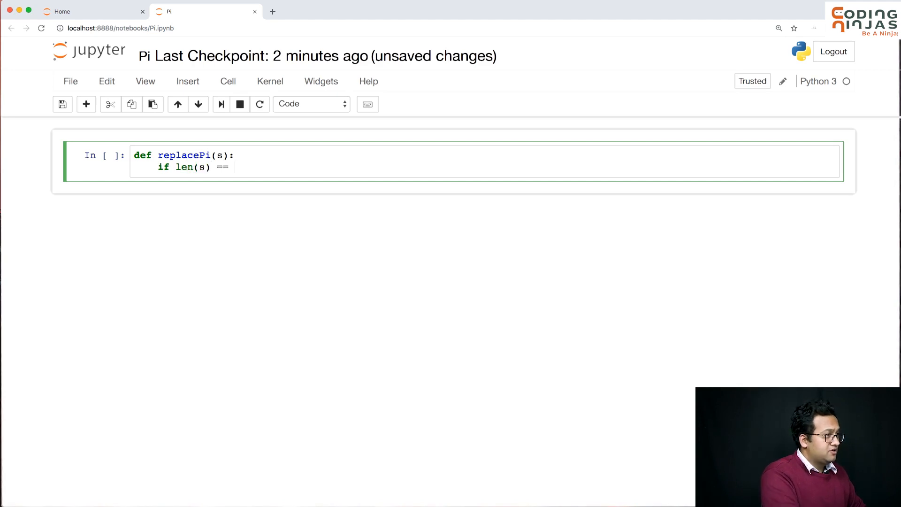
pyautogui.write('0 or len(')
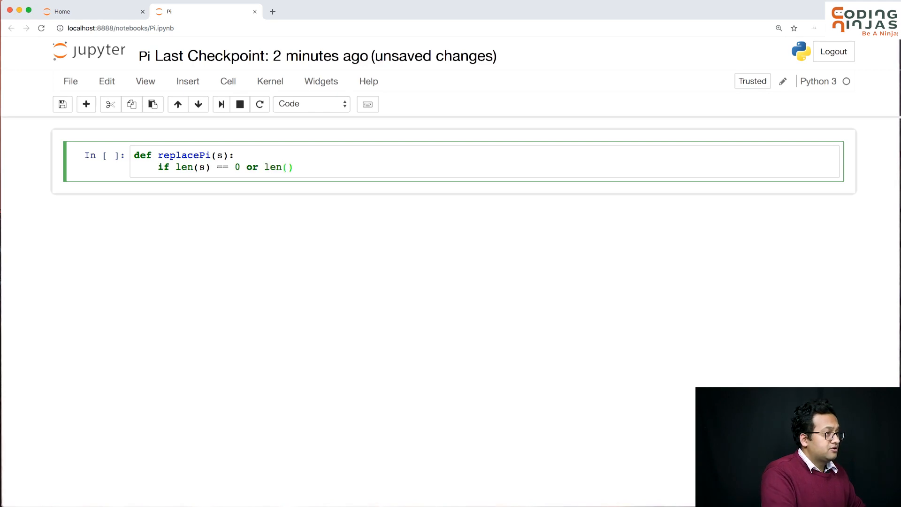
pyautogui.write('s) == 1:')
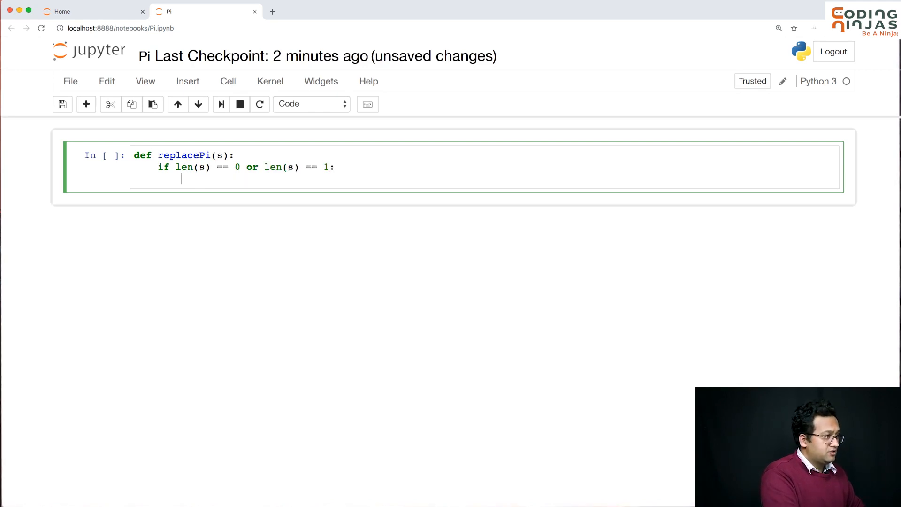
pyautogui.write('return s')
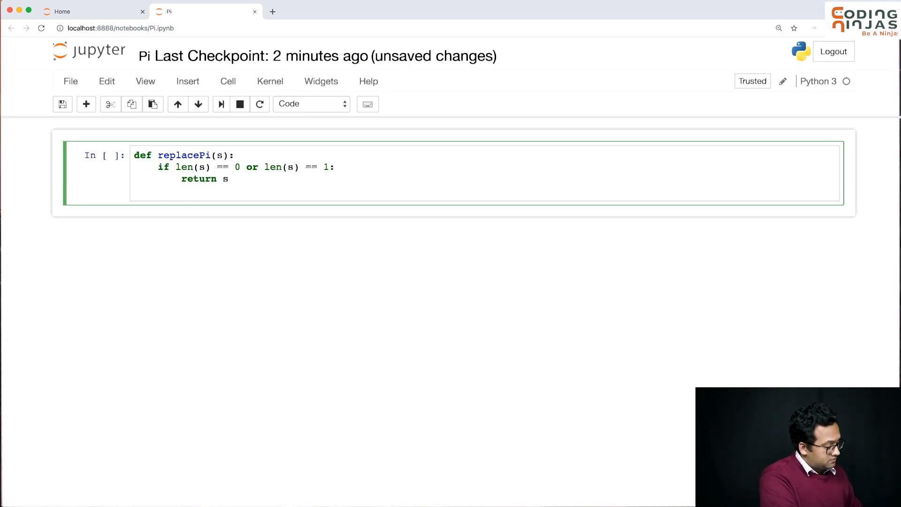
pyautogui.write('if')
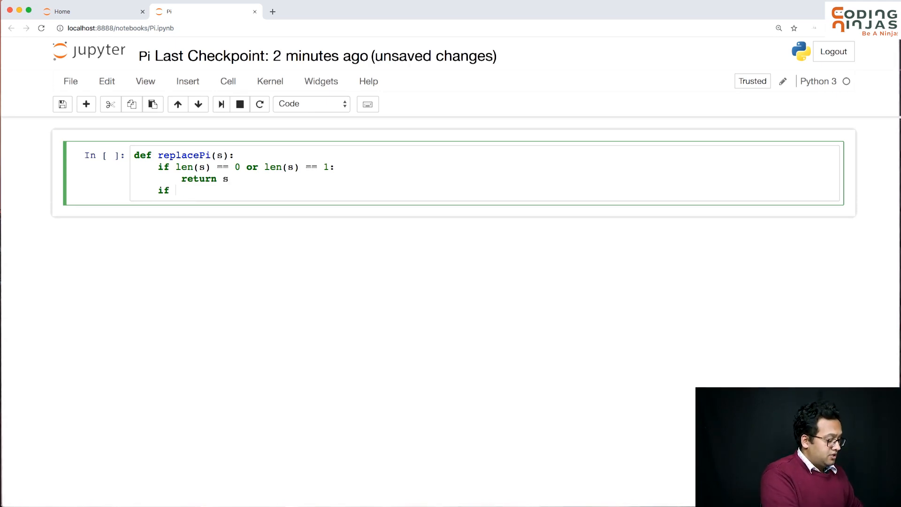
pyautogui.write('s[]')
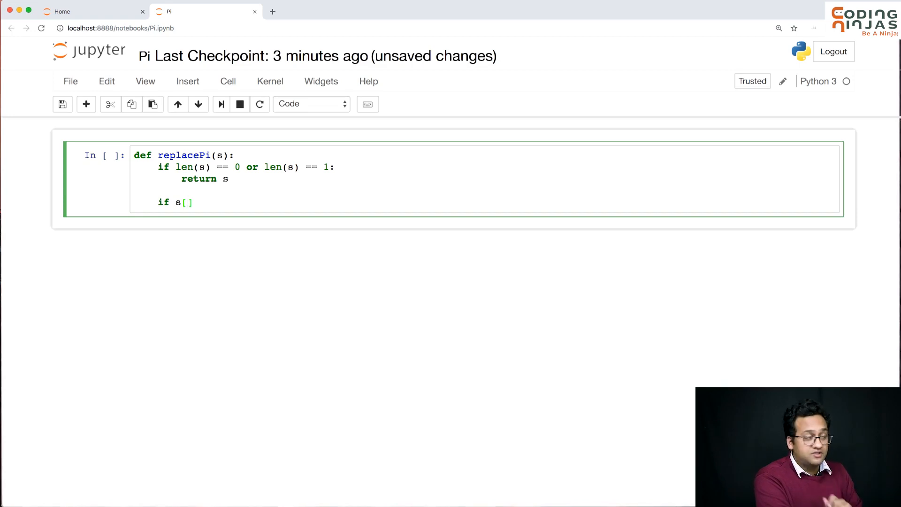
# Write the condition if s[0] == 'p' and s[1] == 'i': for a leading 'pi'
pyautogui.write('0')
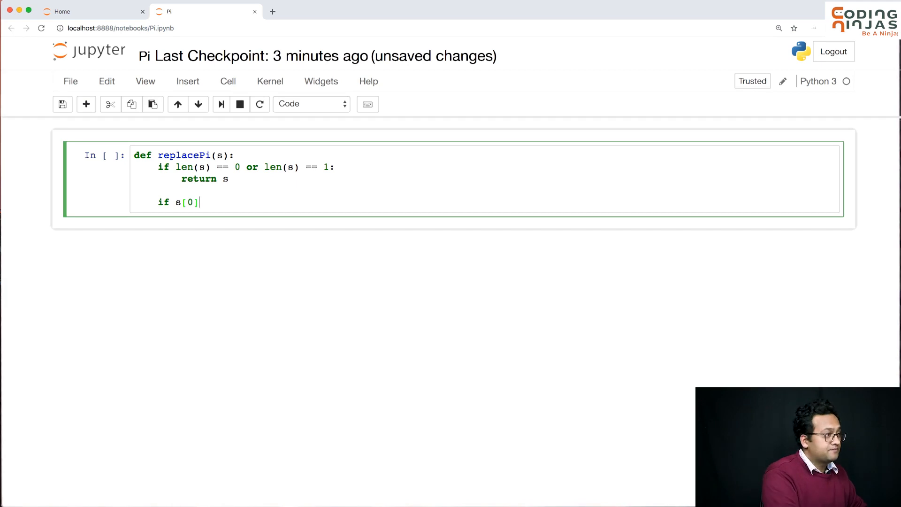
pyautogui.write('==')
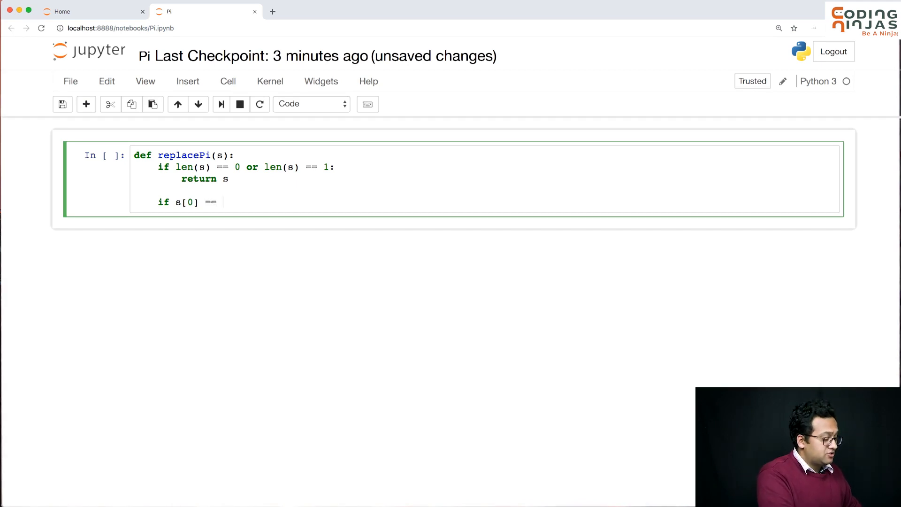
pyautogui.write("'p'")
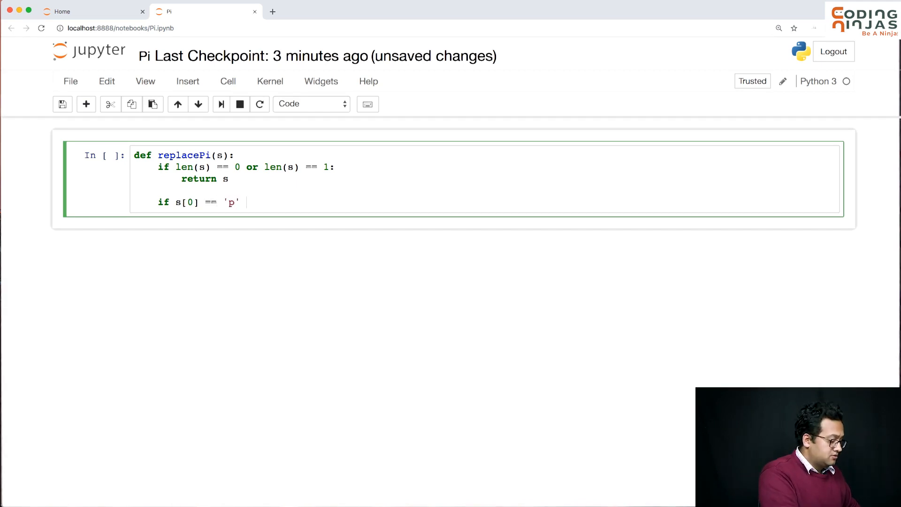
pyautogui.write('and s[')
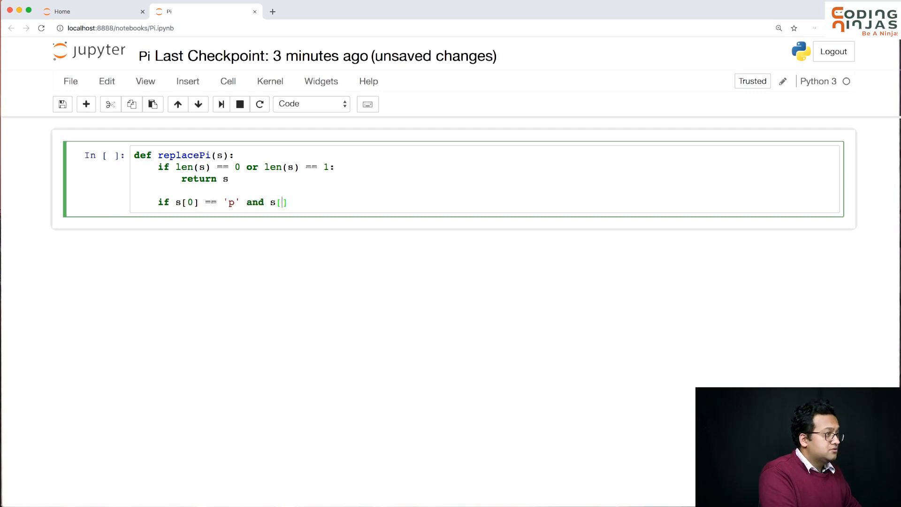
pyautogui.write('1] =')
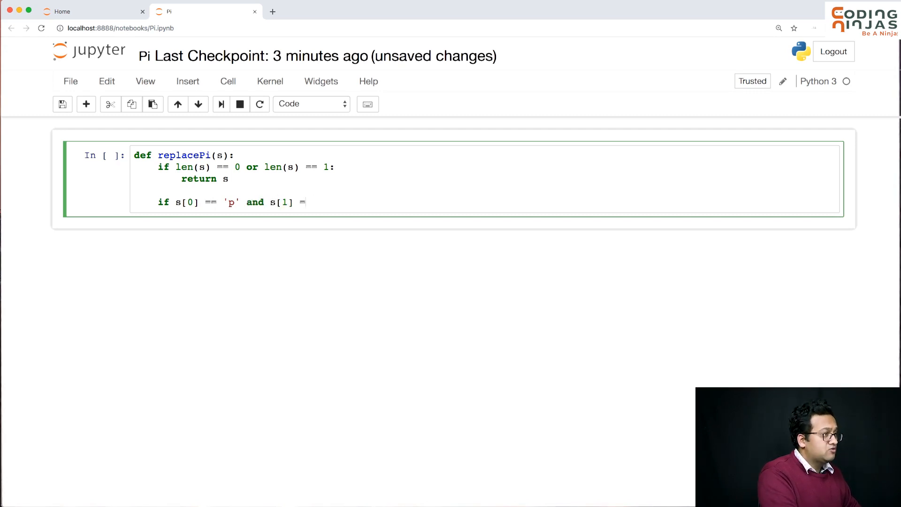
pyautogui.write("= 'i'")
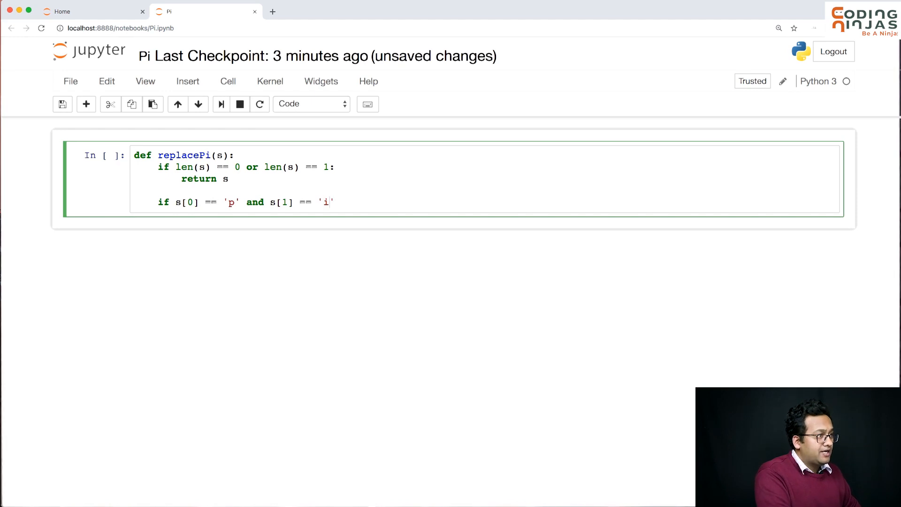
pyautogui.write("':")
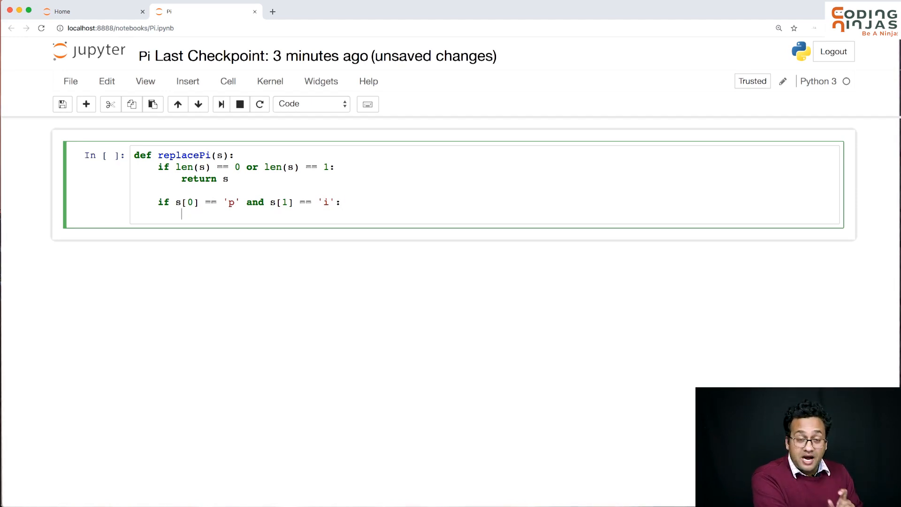
# Recurse on the remainder with smallOutput = replacePi(s[2:])
pyautogui.write('r')
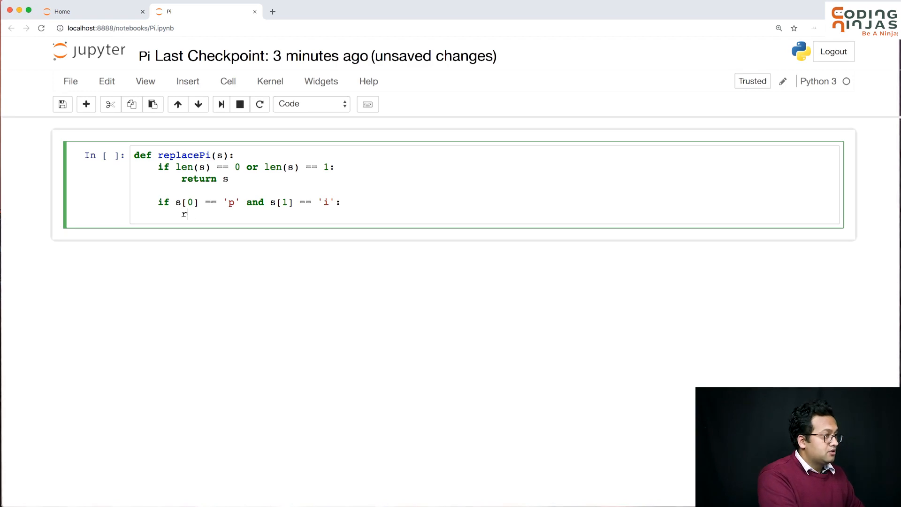
pyautogui.write('smallOu')
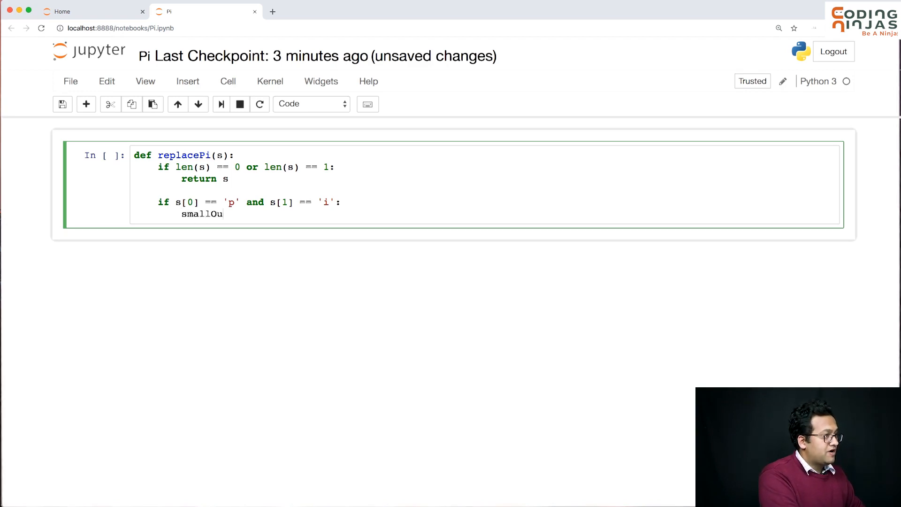
pyautogui.write('tput =')
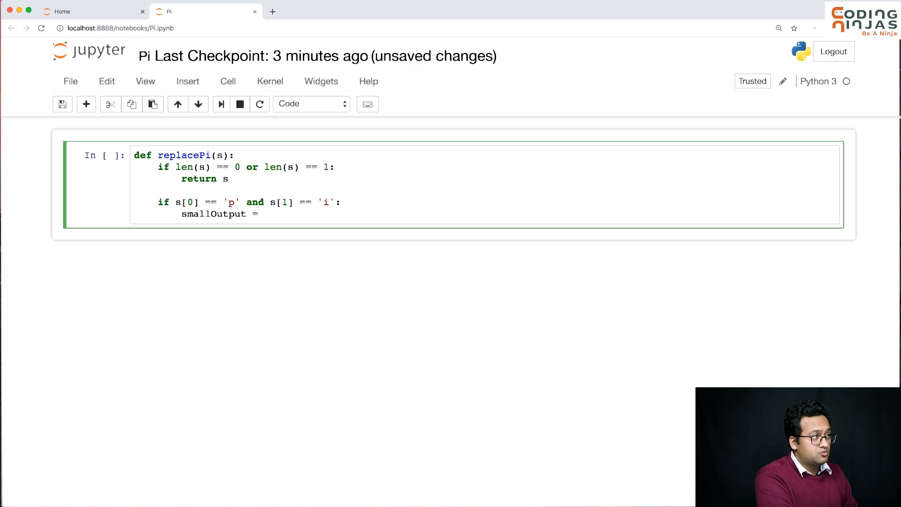
pyautogui.write('replacePi()')
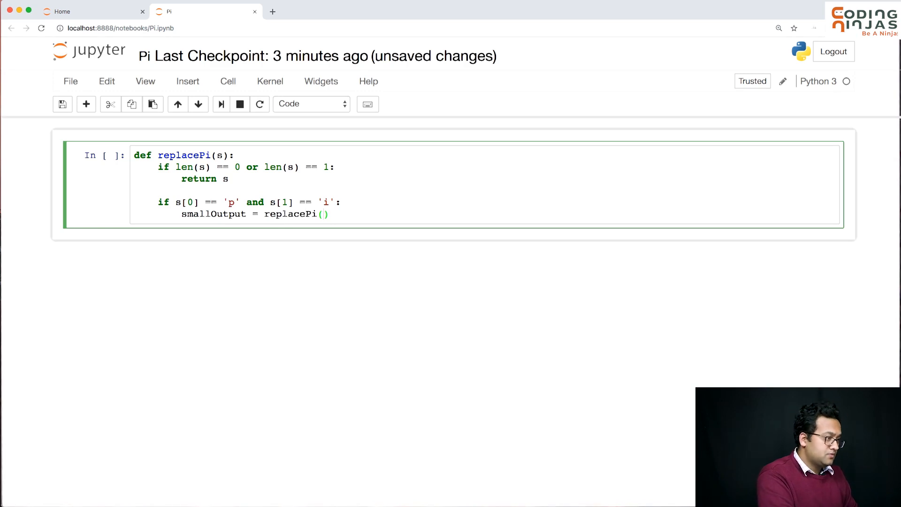
pyautogui.write('s[]')
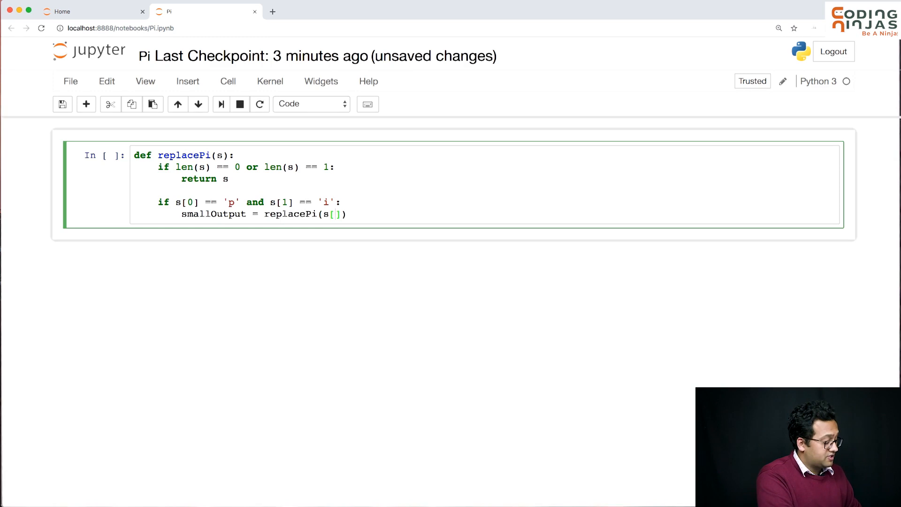
pyautogui.write('2:')
pyautogui.write('return')
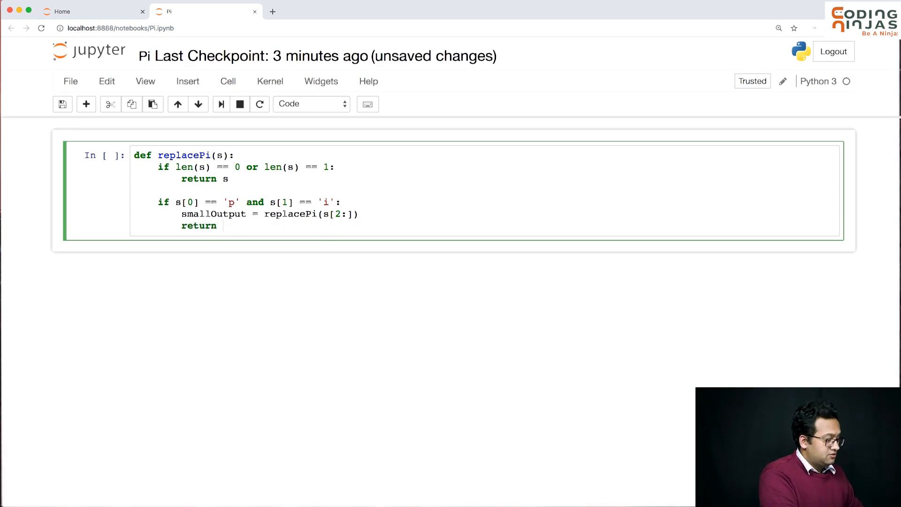
# Return "3.14" + smallOutput from the pi branch and move to a new line
pyautogui.write('"3."')
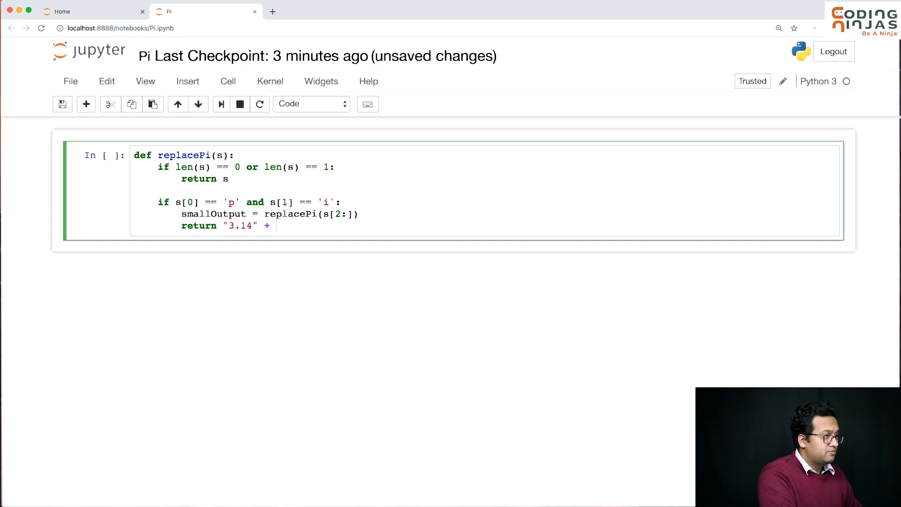
pyautogui.write('smallOu')
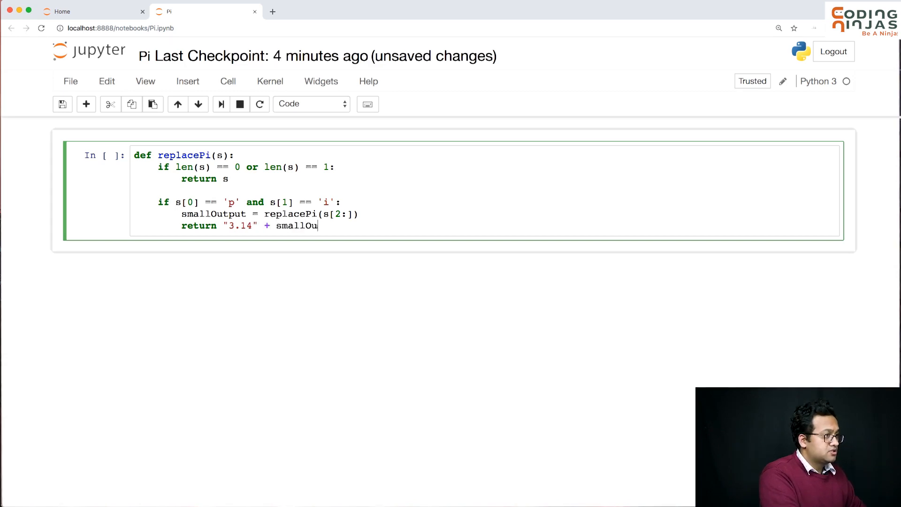
pyautogui.write('tpu')
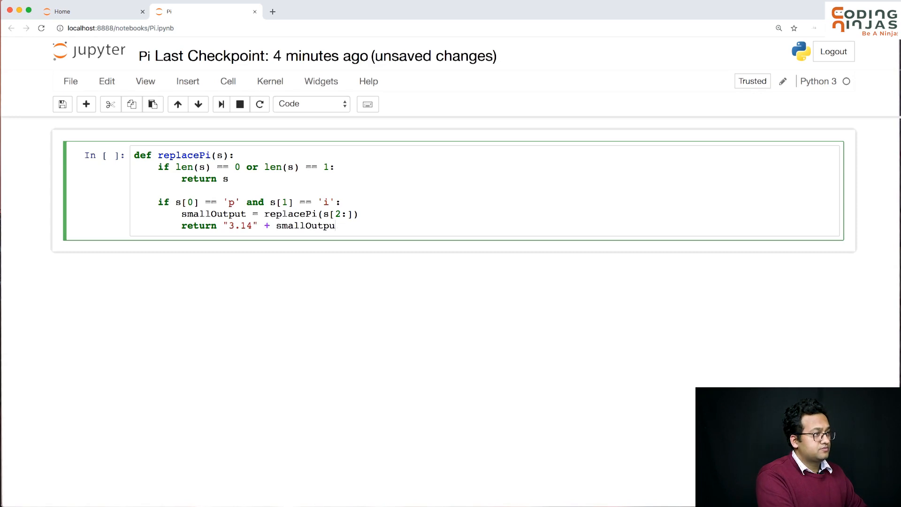
pyautogui.write('t')
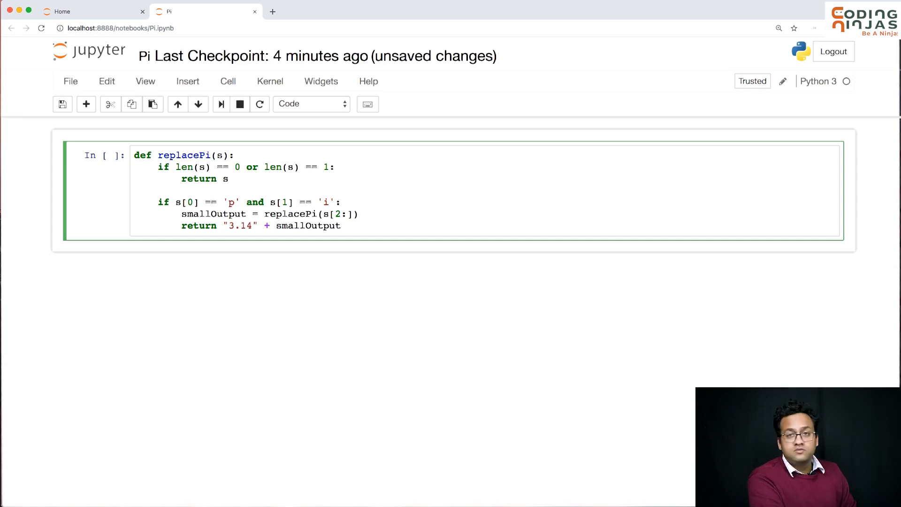
pyautogui.press('Enter')
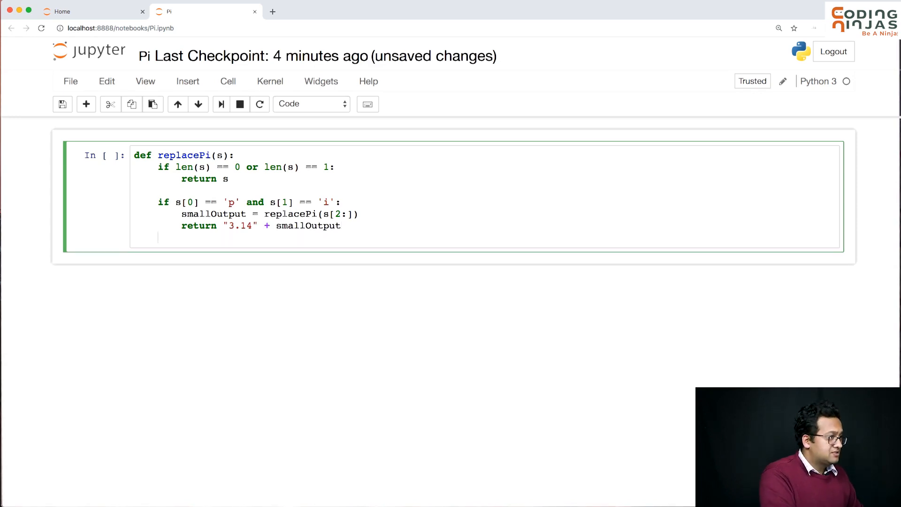
# Add an else branch assigning smallOutput = replacePi(s[1:])
pyautogui.write('e;')
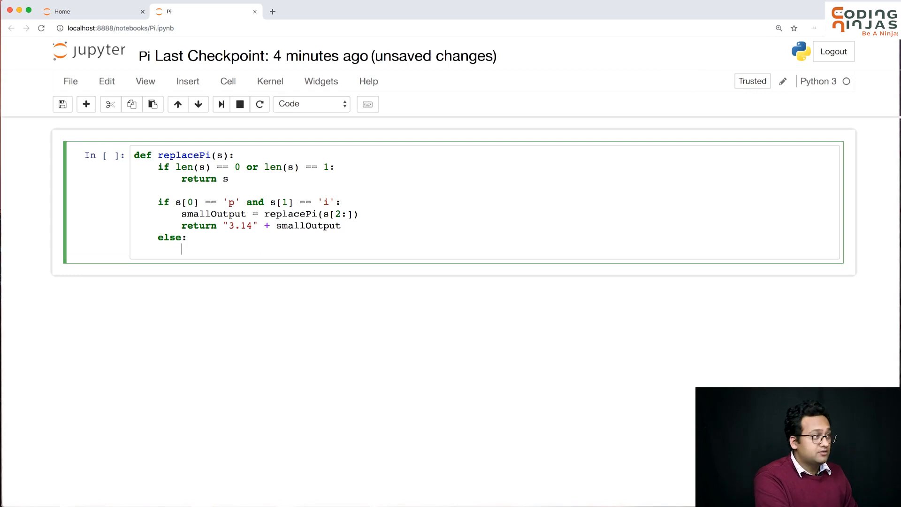
pyautogui.write('small')
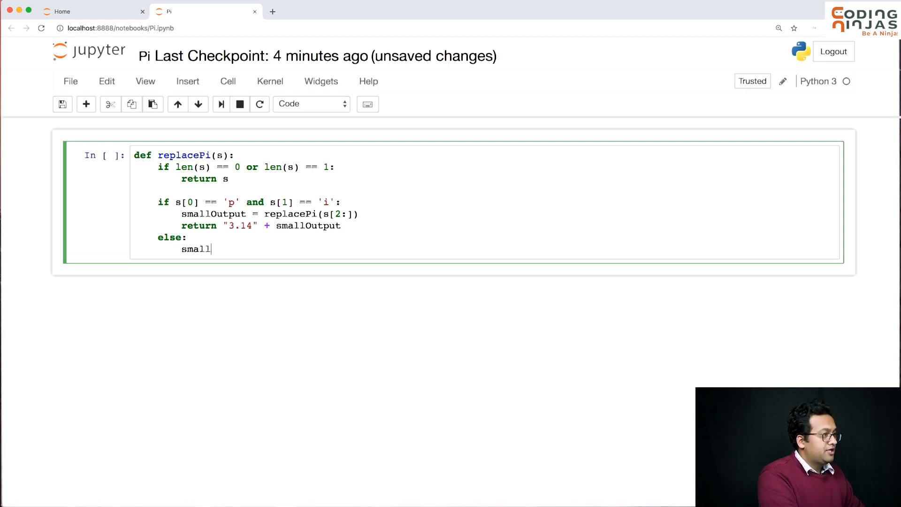
pyautogui.write('Output = repla')
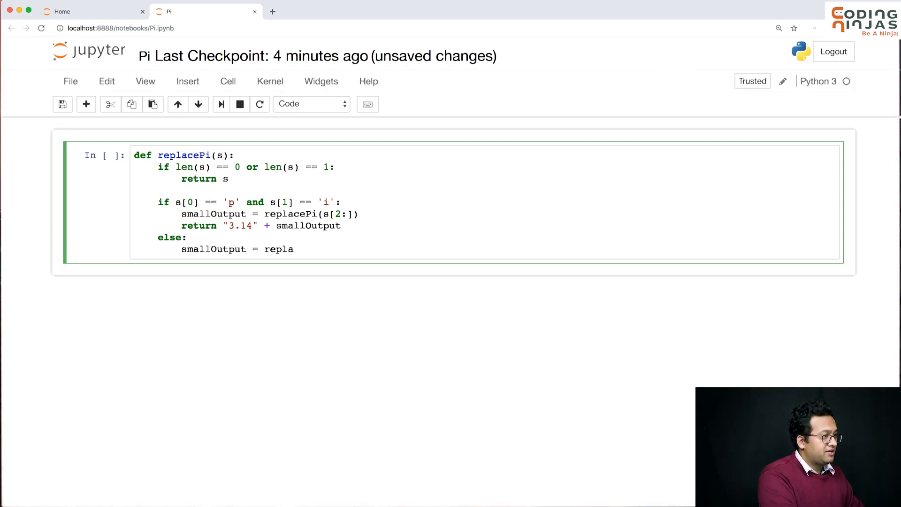
pyautogui.write('cePi()')
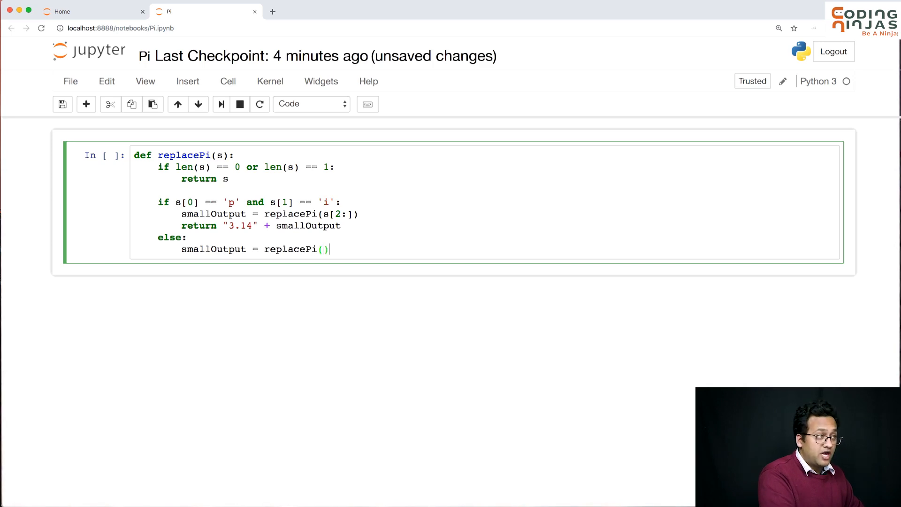
pyautogui.write('s[1]')
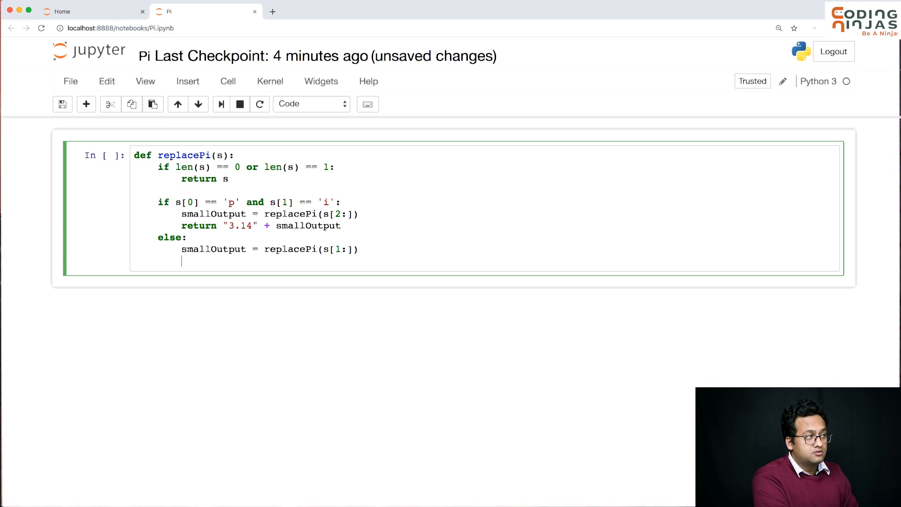
# Return s[0]+smallOutput in the else branch and run the cell to define replacePi
pyautogui.write('ret')
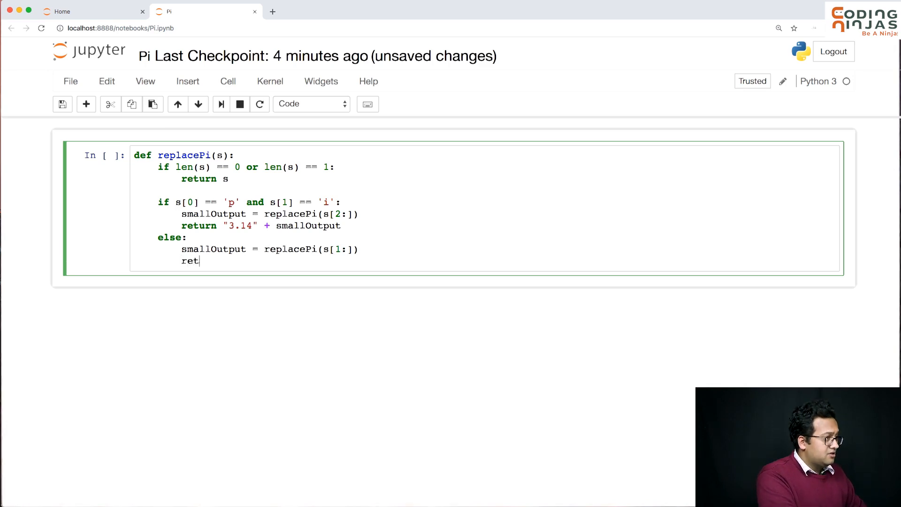
pyautogui.write('urn')
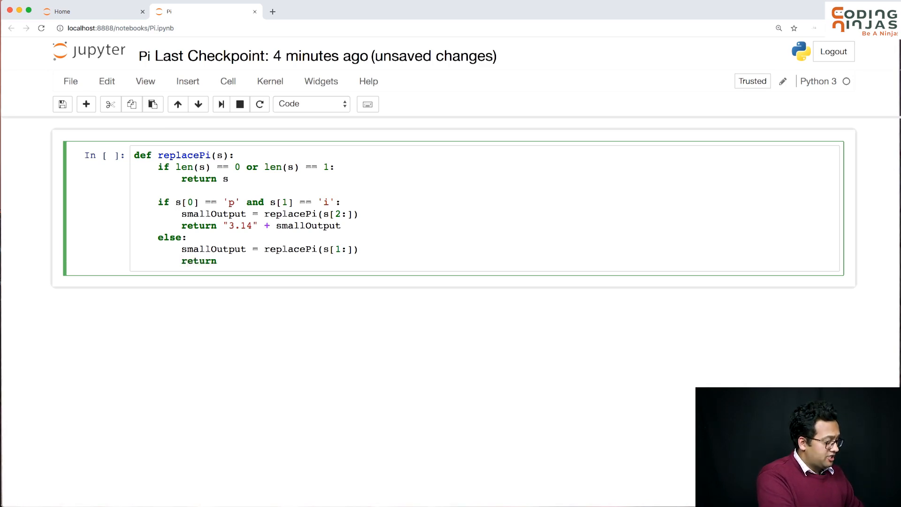
pyautogui.write('s[0]')
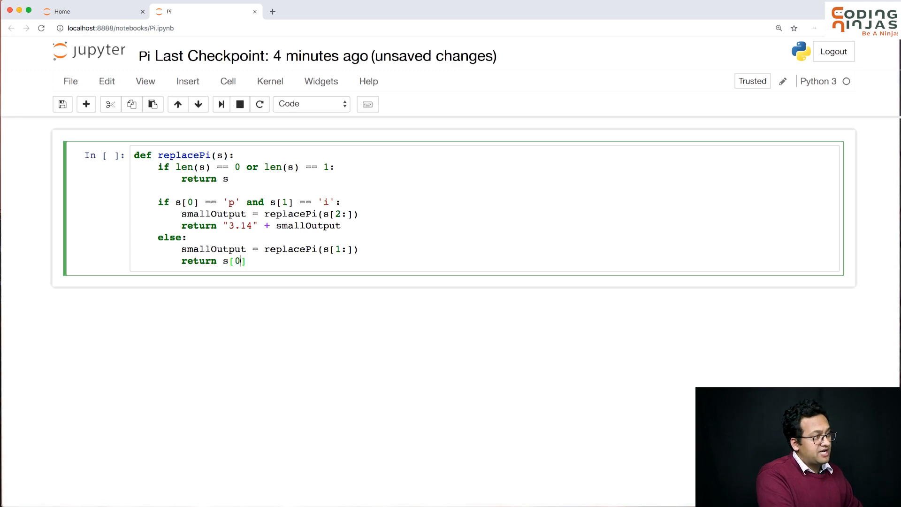
pyautogui.write('+sma')
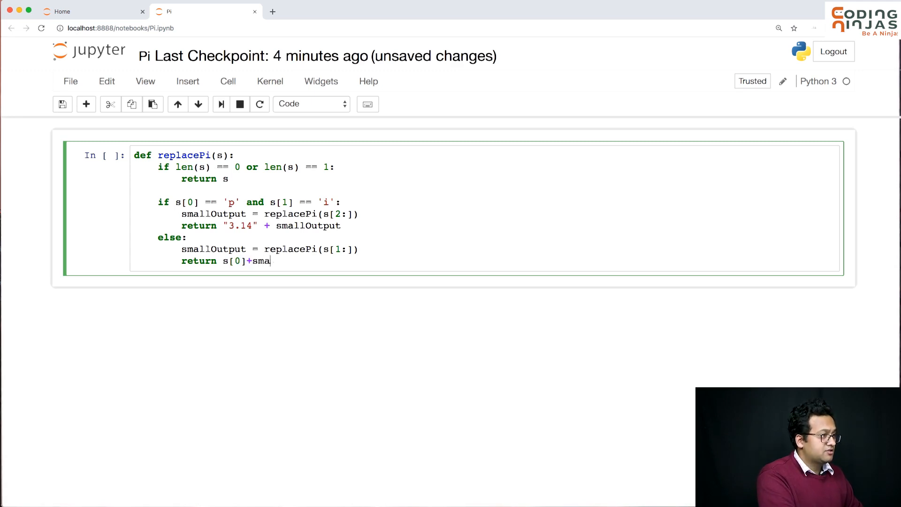
pyautogui.write('llOut')
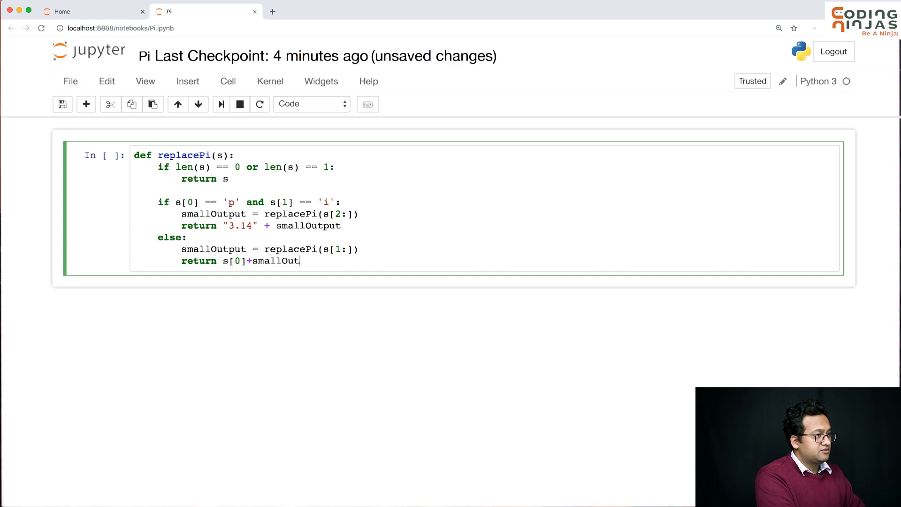
pyautogui.press('Shift+Enter')
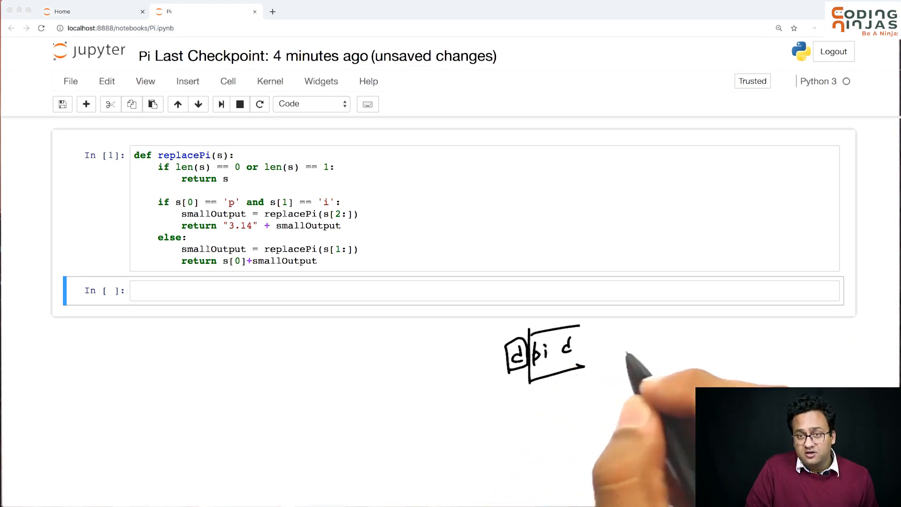
pyautogui.moveTo(605, 398)
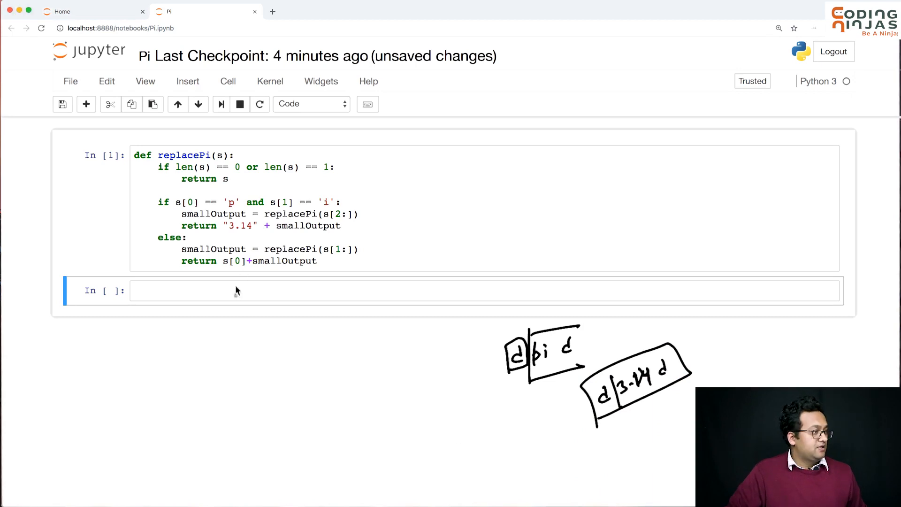
# Call replacePi on test strings such as "abc" and "pi3.14" to check the output
pyautogui.write('r')
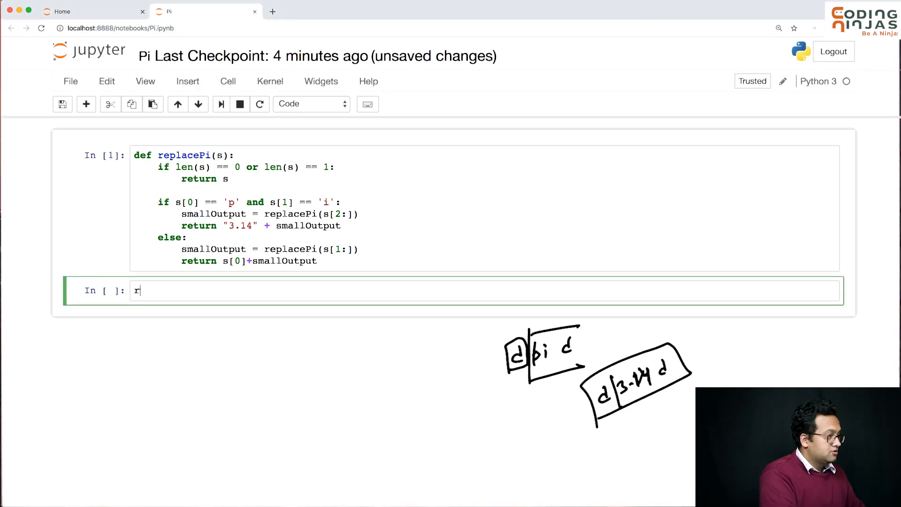
pyautogui.write('eplacePi')
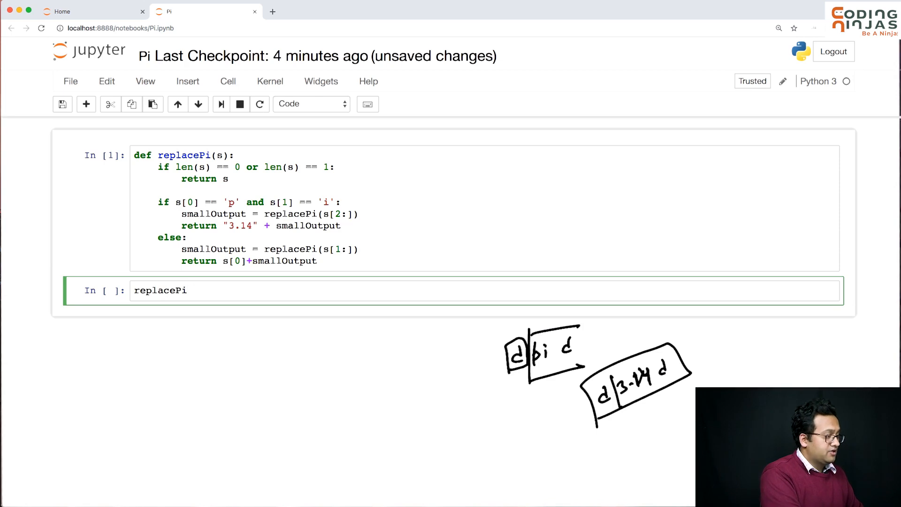
pyautogui.write('("")')
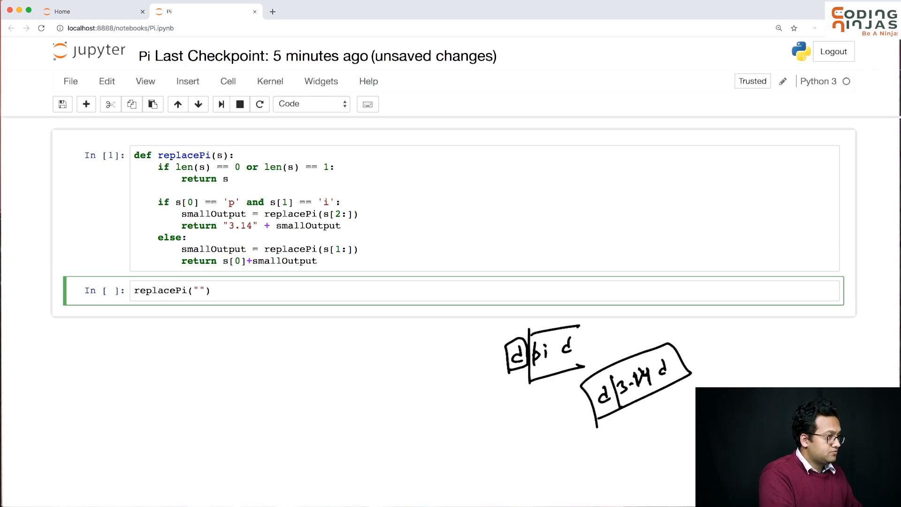
pyautogui.write('abc')
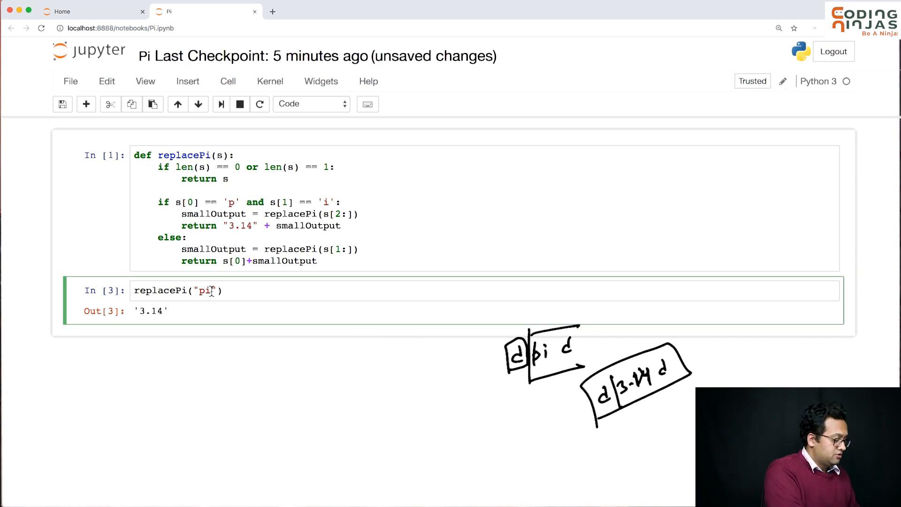
pyautogui.write('3.14')
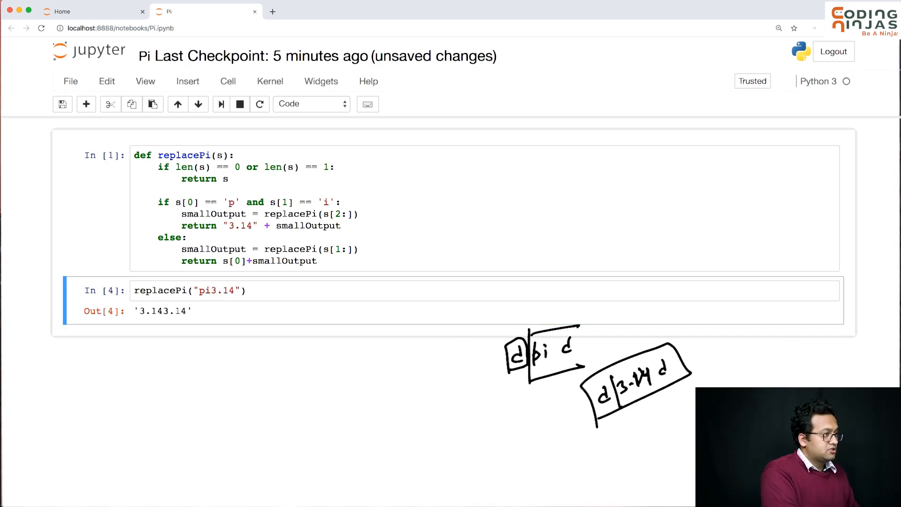